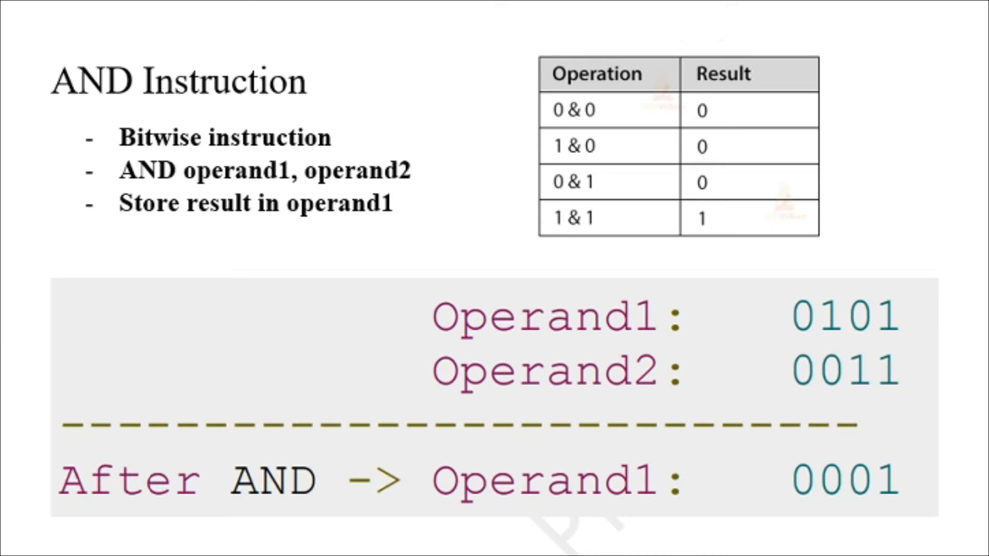
pyautogui.moveTo(760, 208)
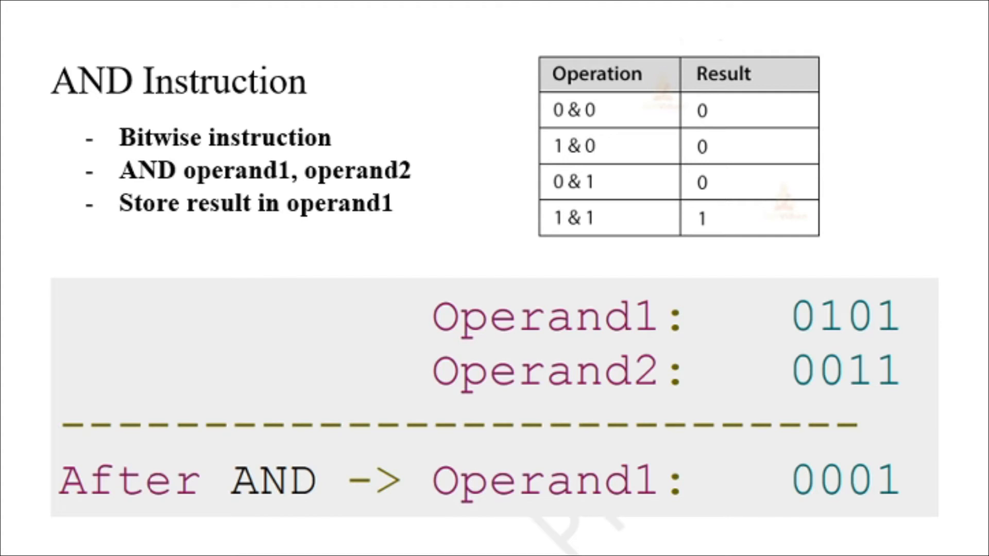
pyautogui.moveTo(581, 245)
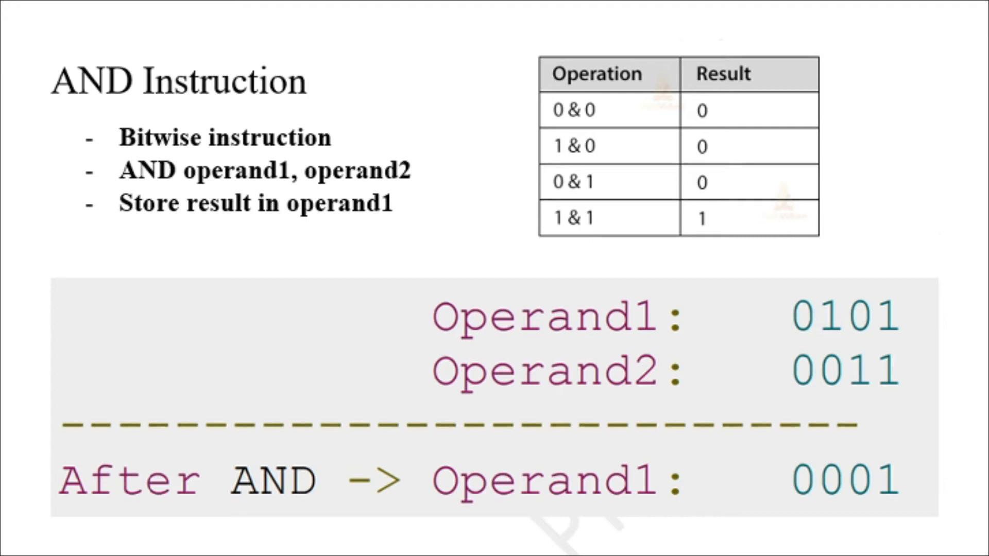
pyautogui.moveTo(585, 134)
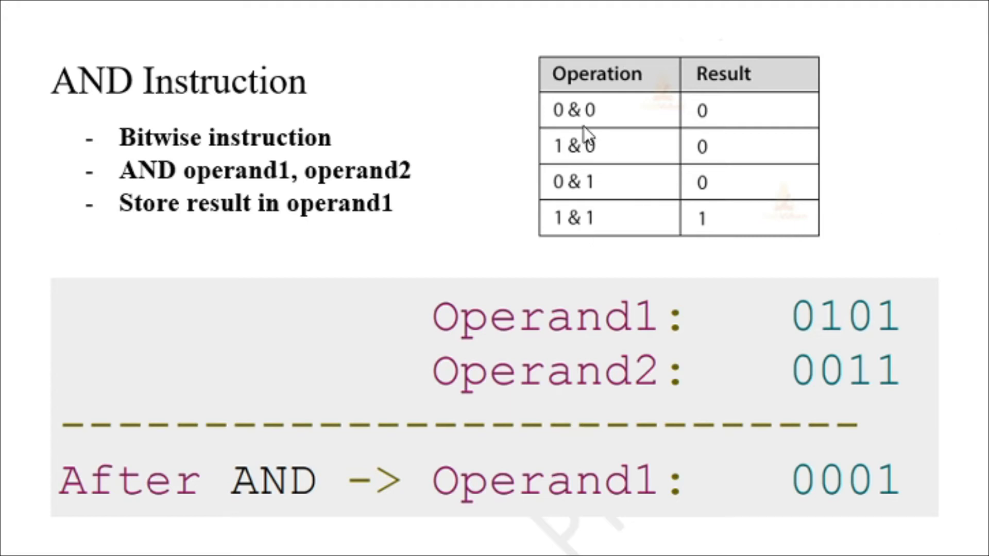
pyautogui.moveTo(596, 122)
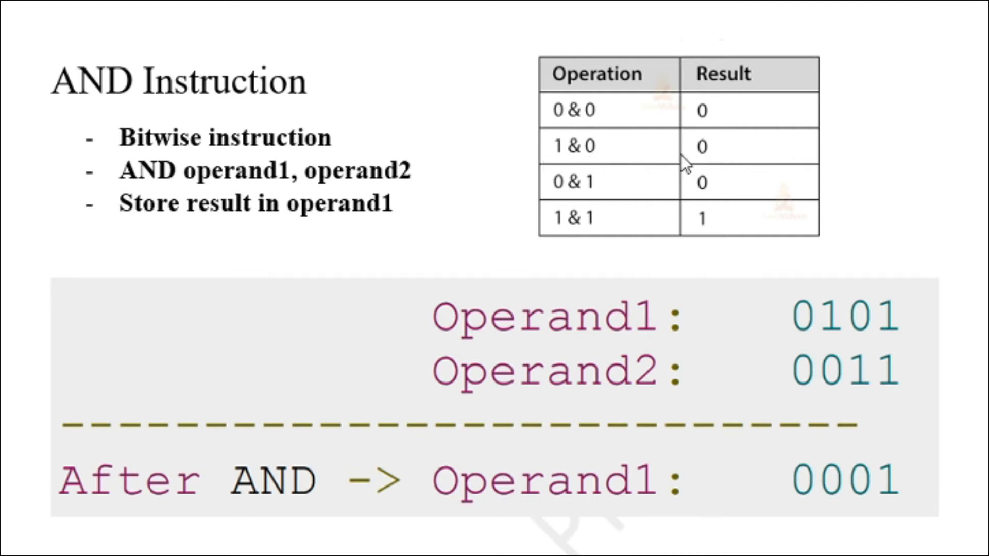
pyautogui.moveTo(709, 198)
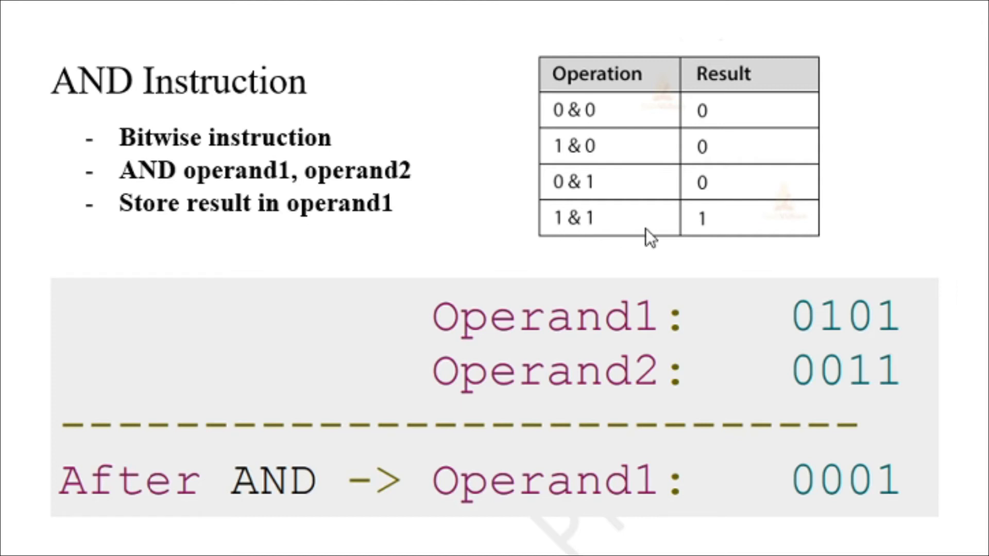
pyautogui.moveTo(501, 346)
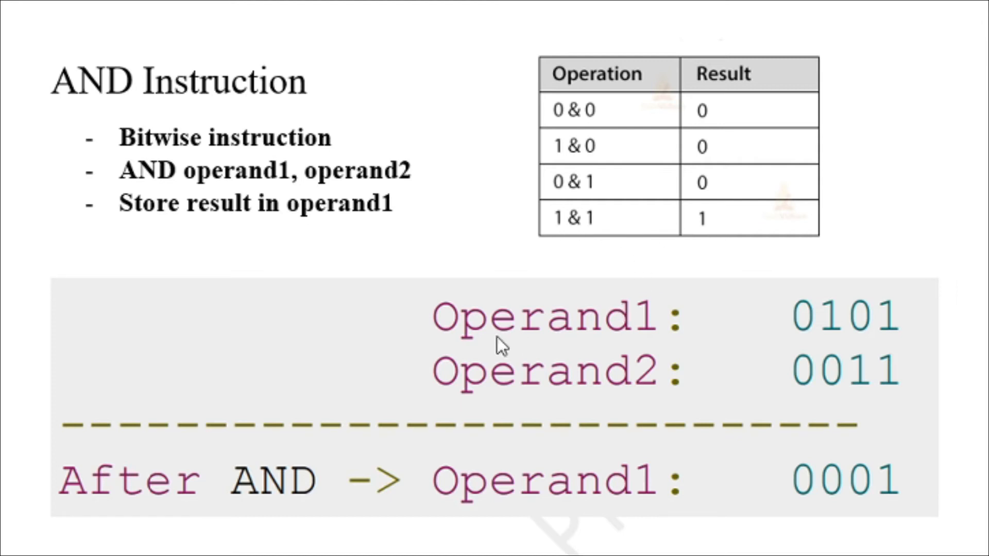
pyautogui.moveTo(660, 287)
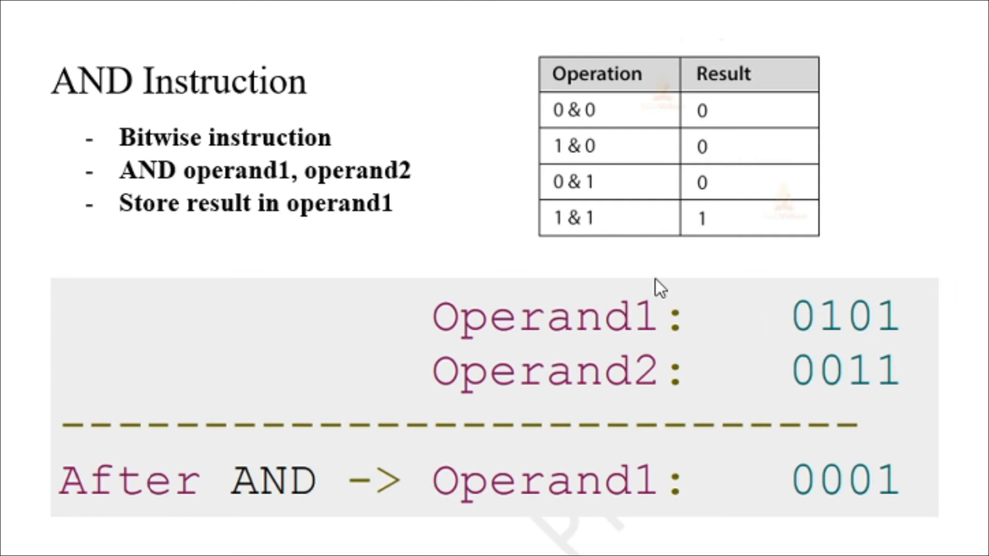
pyautogui.moveTo(606, 410)
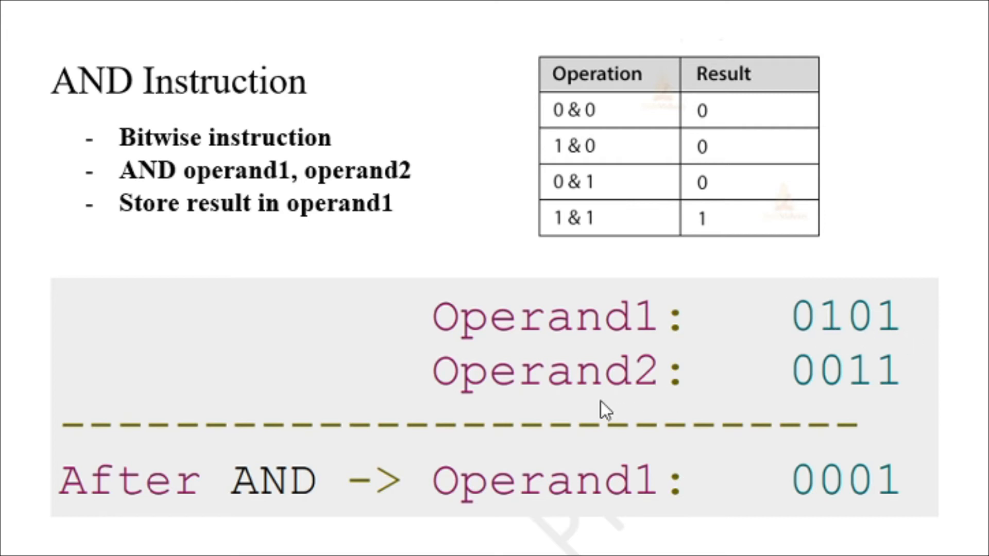
pyautogui.moveTo(874, 392)
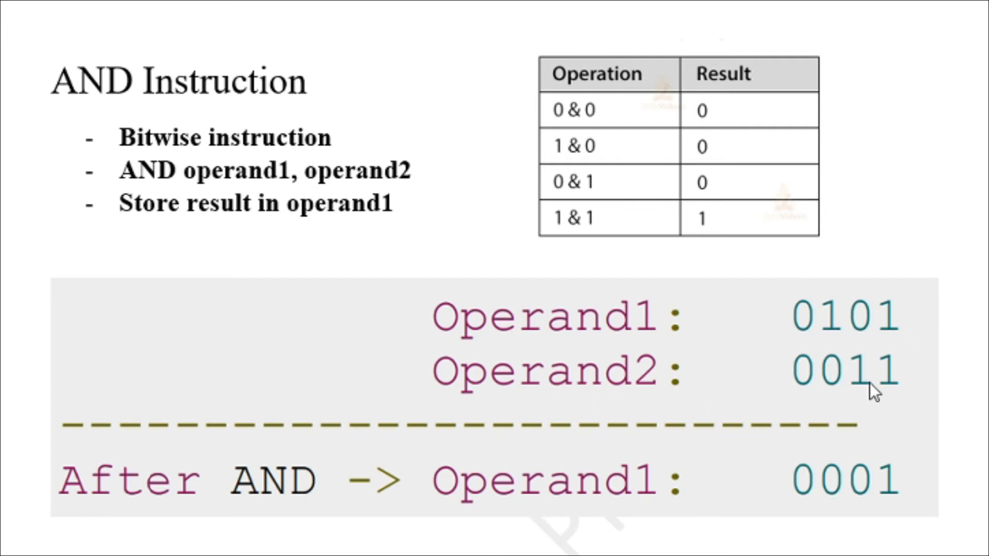
pyautogui.moveTo(580, 378)
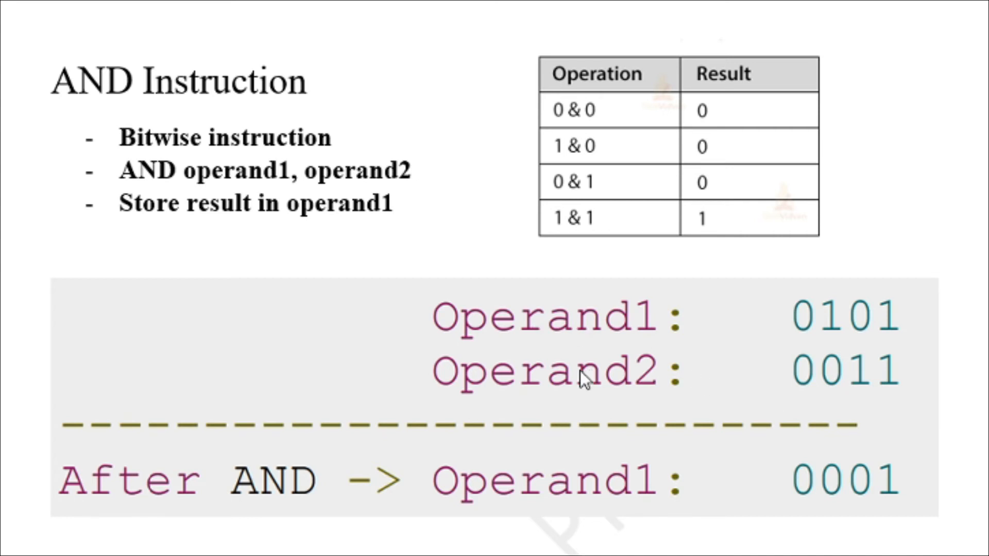
pyautogui.moveTo(543, 353)
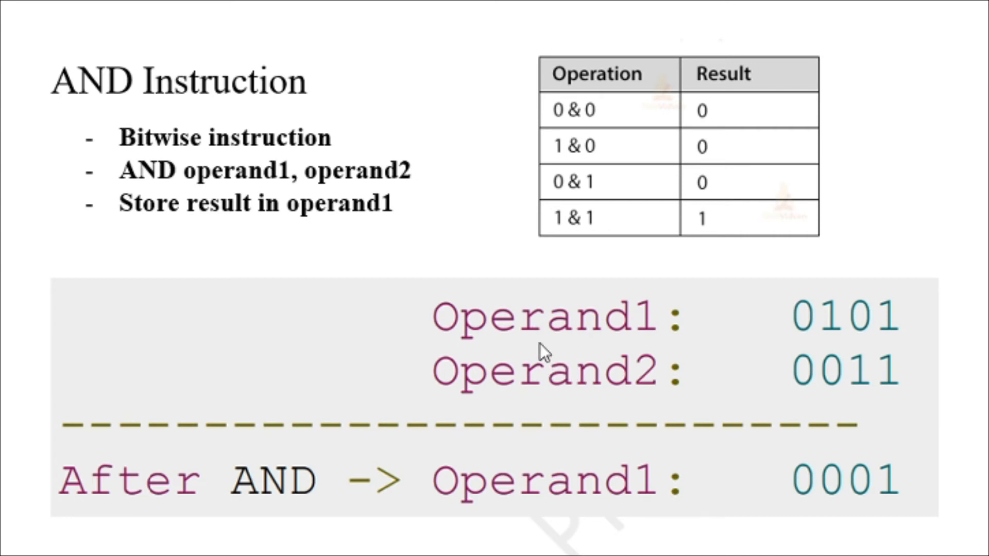
pyautogui.moveTo(145, 178)
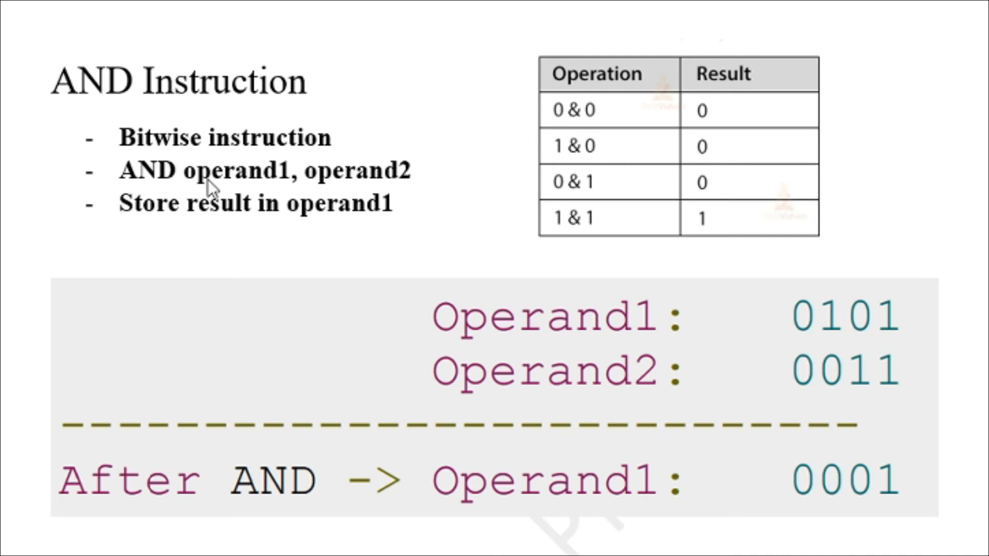
pyautogui.moveTo(838, 401)
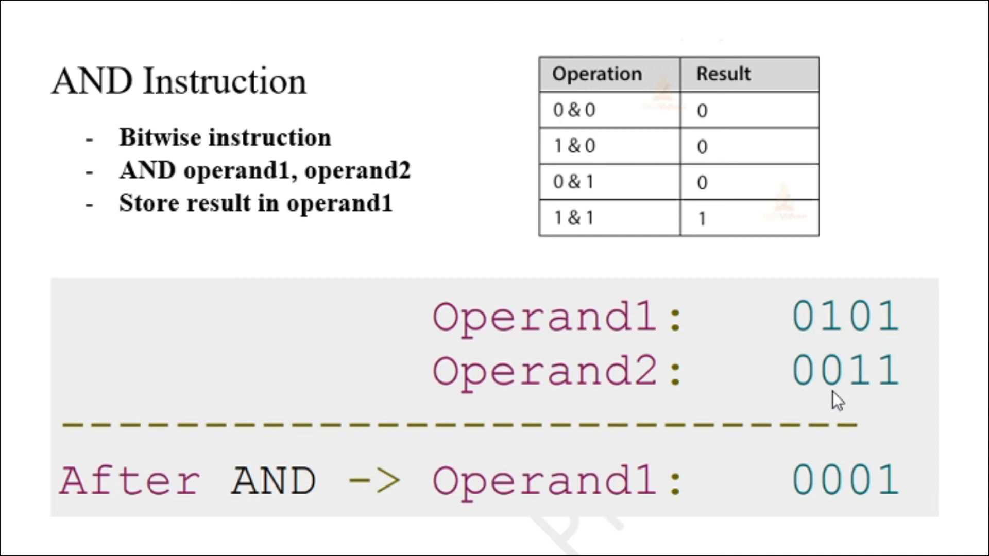
pyautogui.moveTo(811, 384)
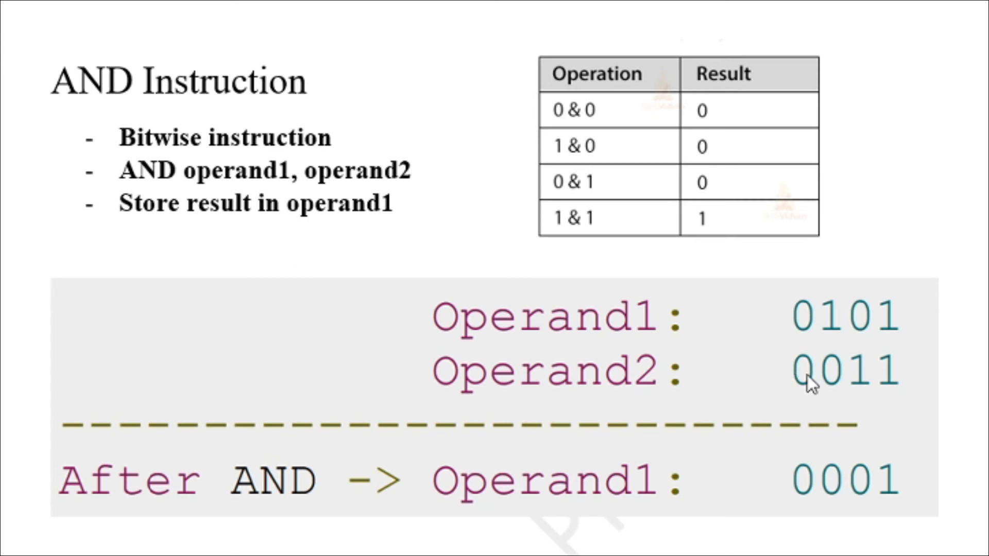
pyautogui.moveTo(861, 500)
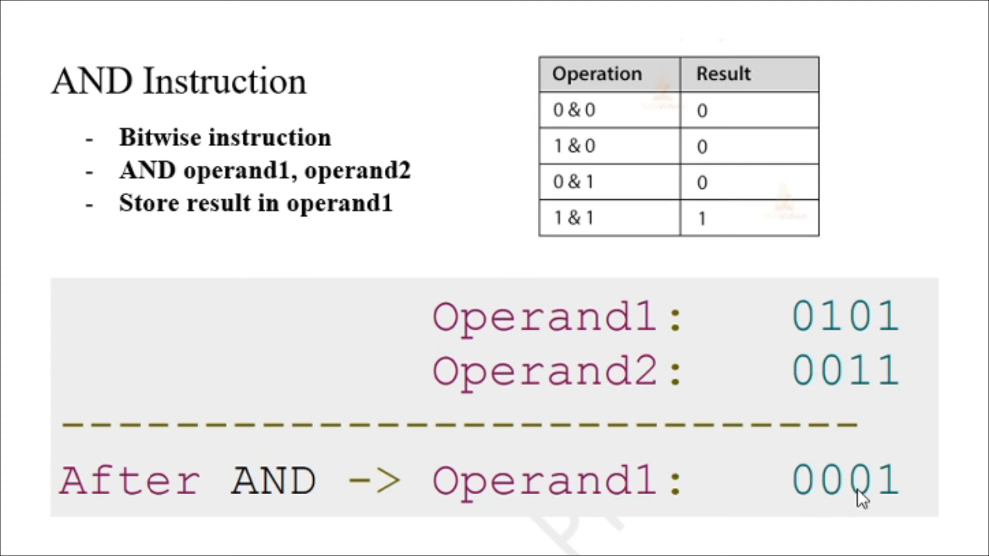
pyautogui.moveTo(894, 320)
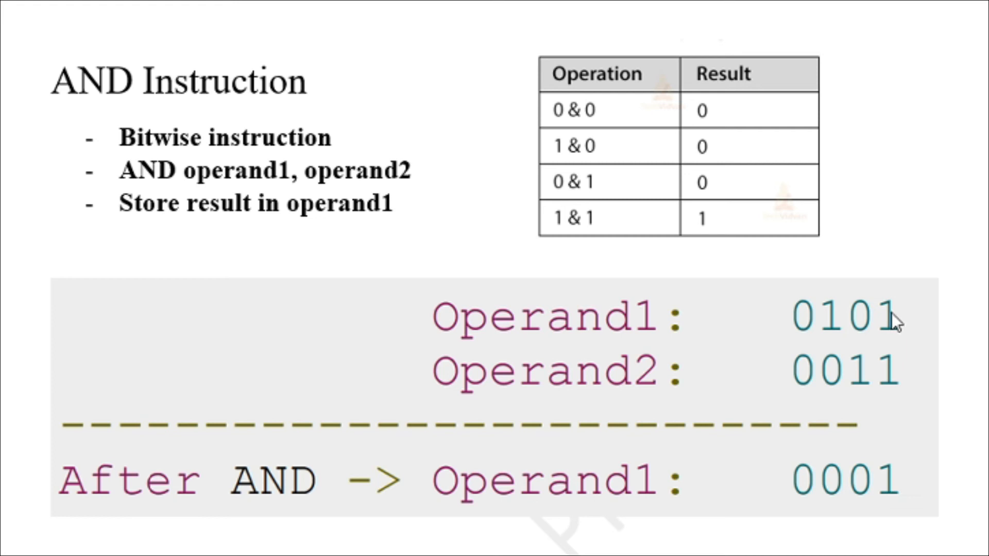
pyautogui.moveTo(888, 352)
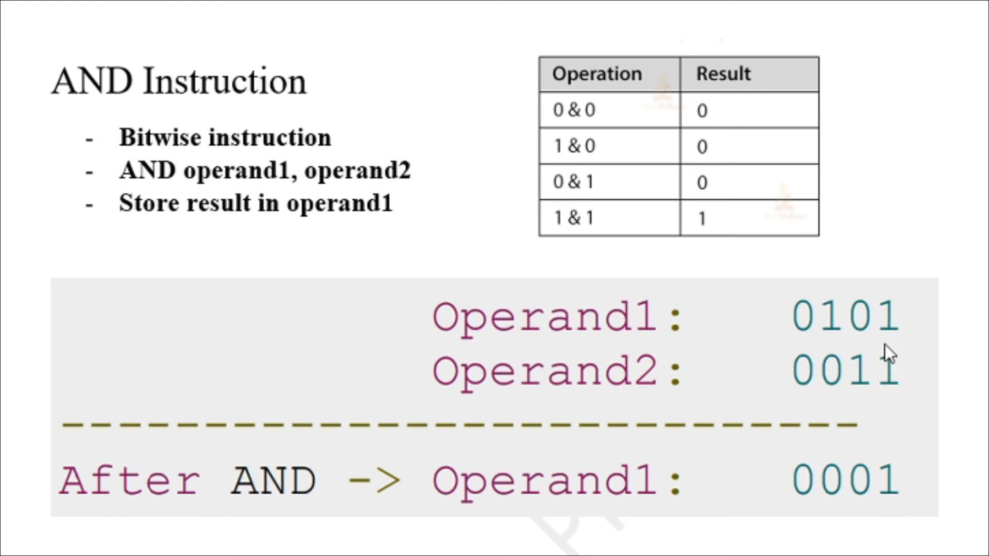
pyautogui.moveTo(848, 333)
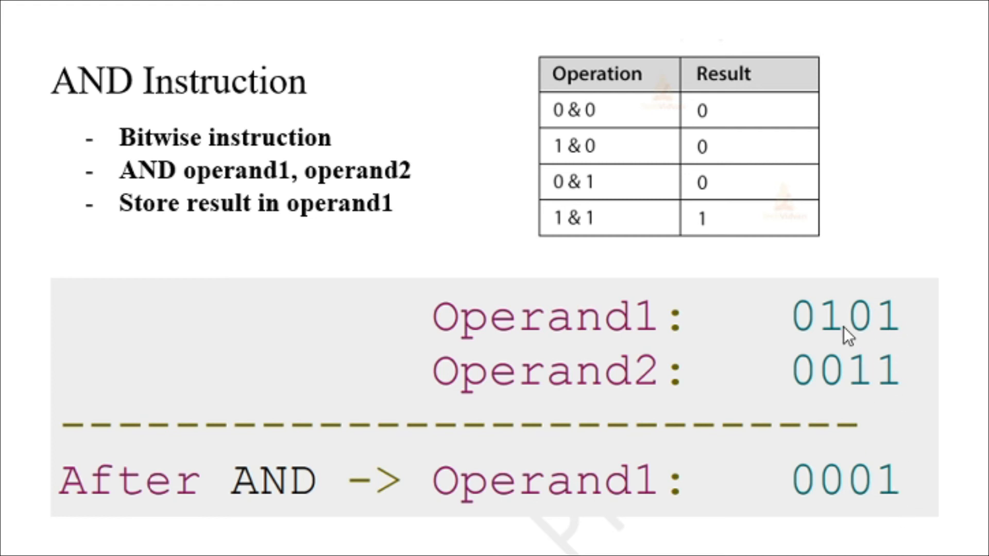
pyautogui.moveTo(839, 485)
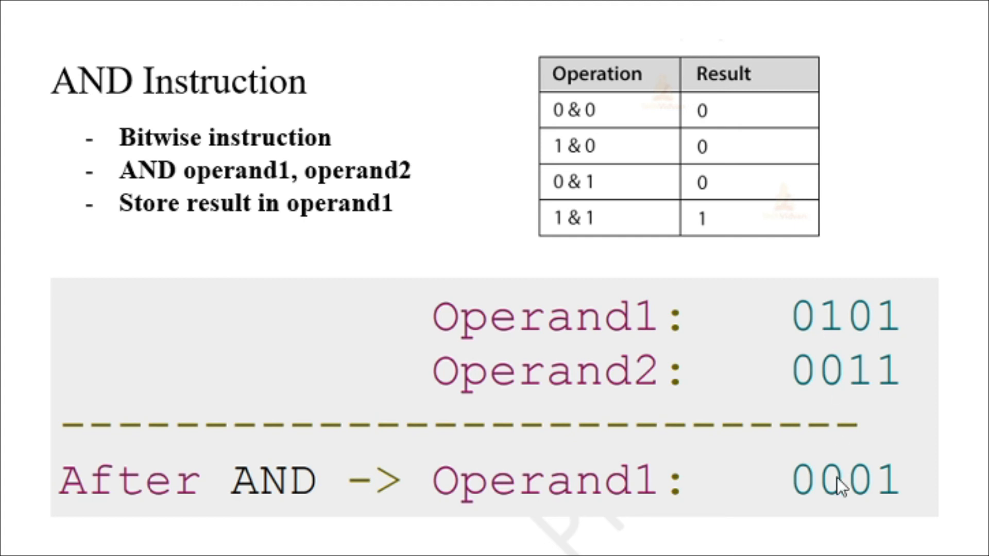
pyautogui.moveTo(804, 484)
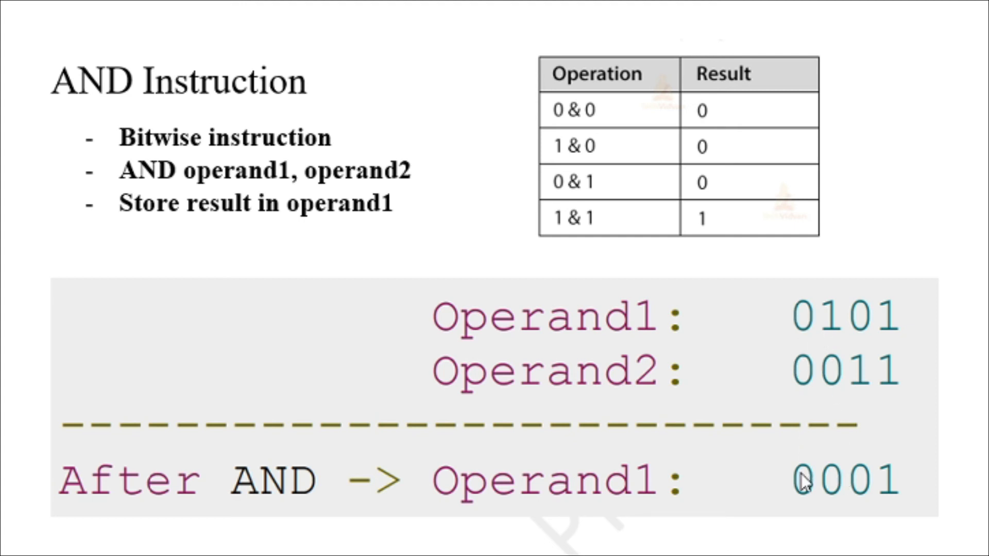
pyautogui.moveTo(810, 485)
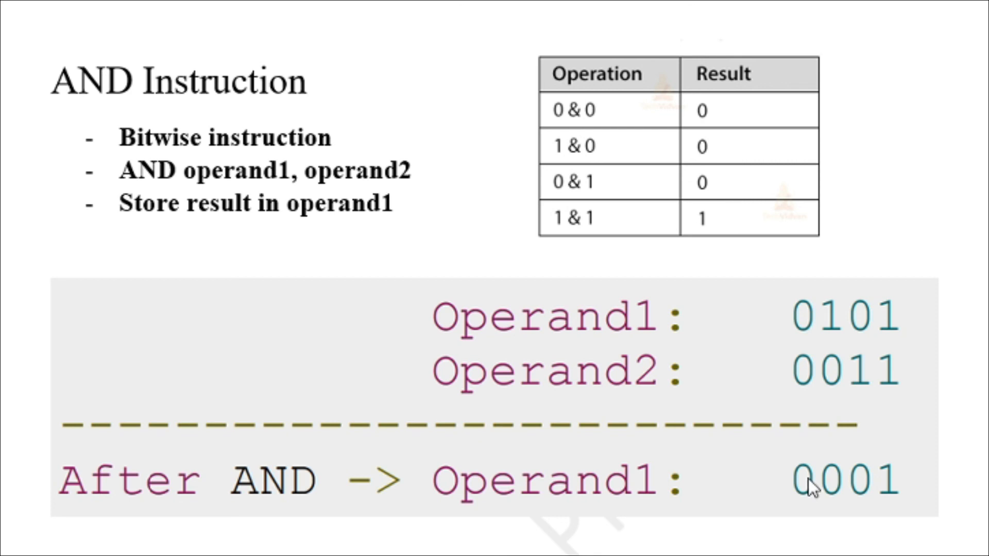
pyautogui.moveTo(858, 439)
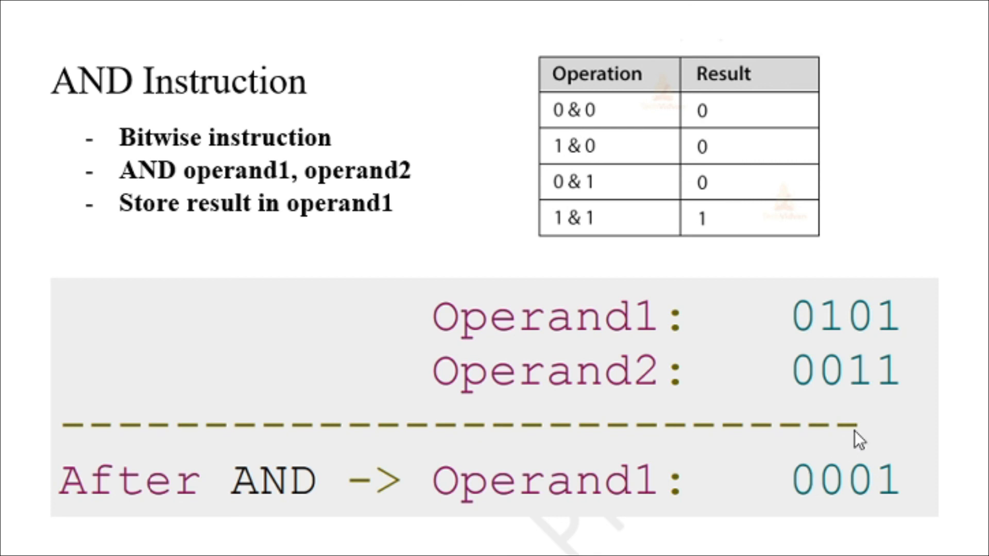